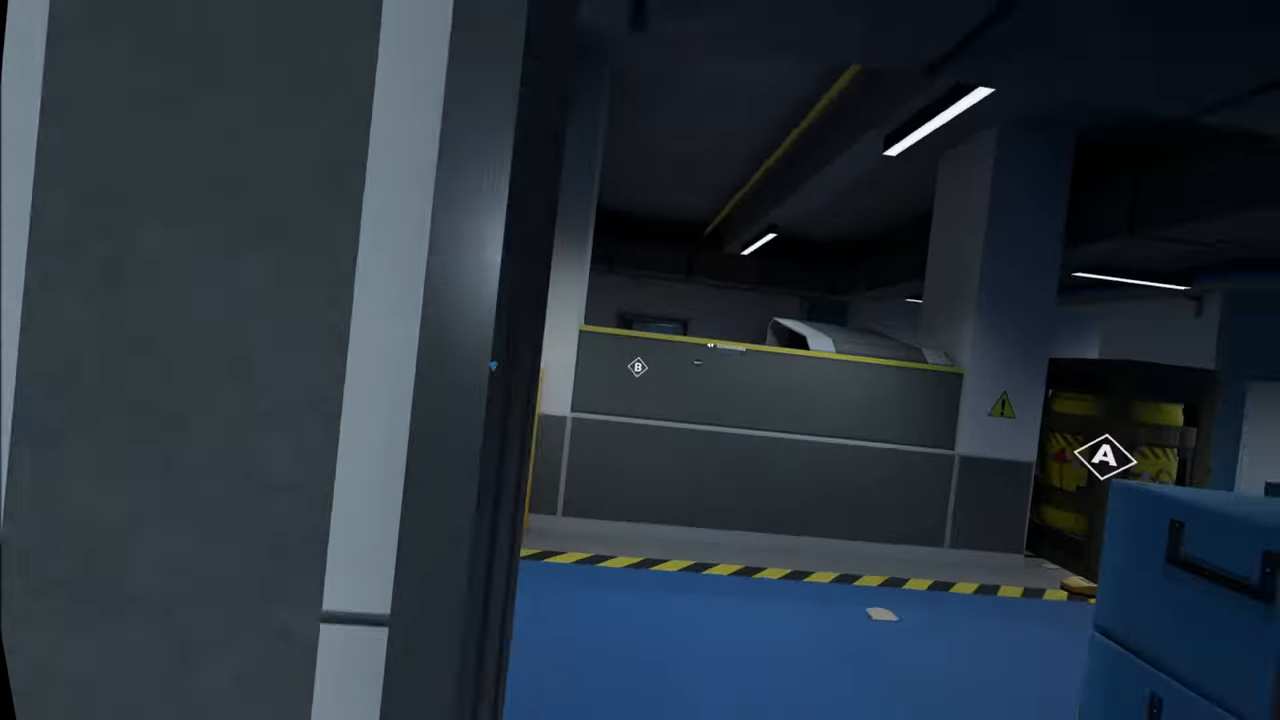
mouse_move(640, 360)
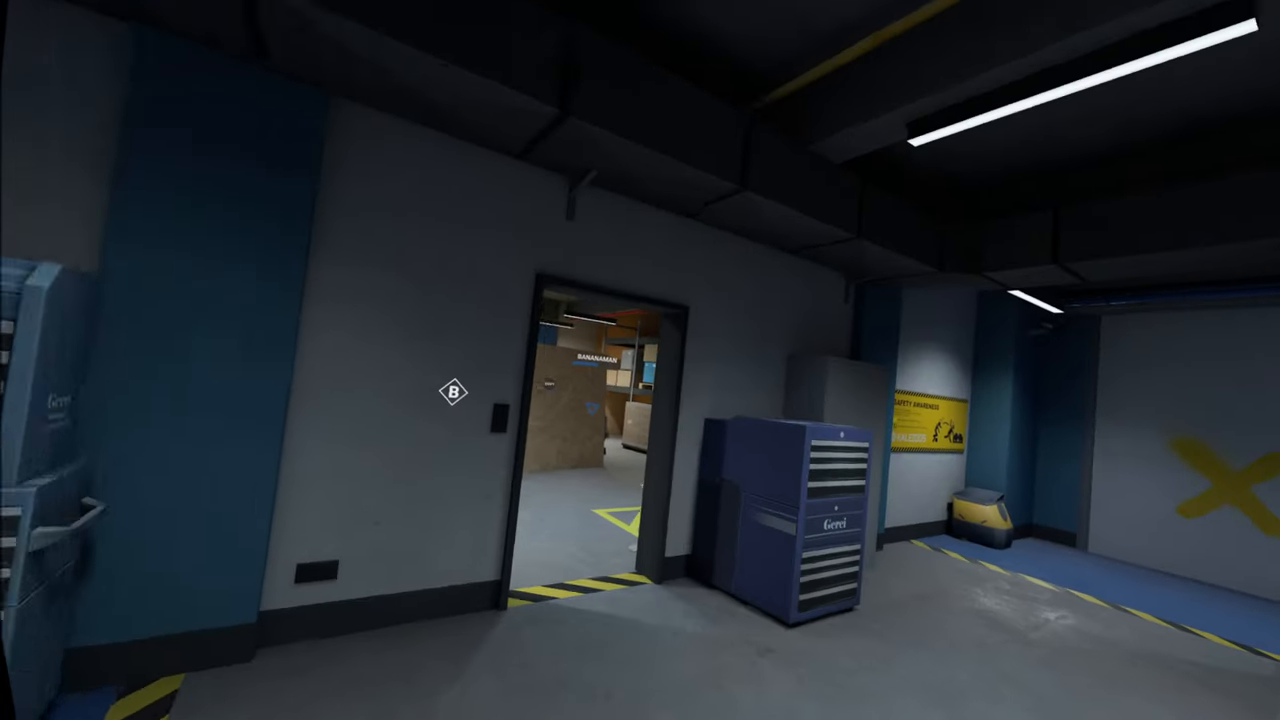